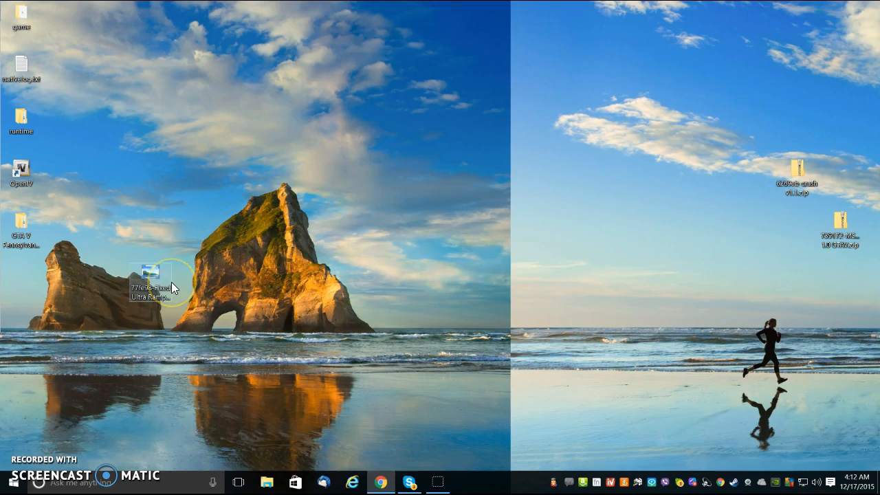
{"action": "mouse_move", "coordinate": [162, 154]}
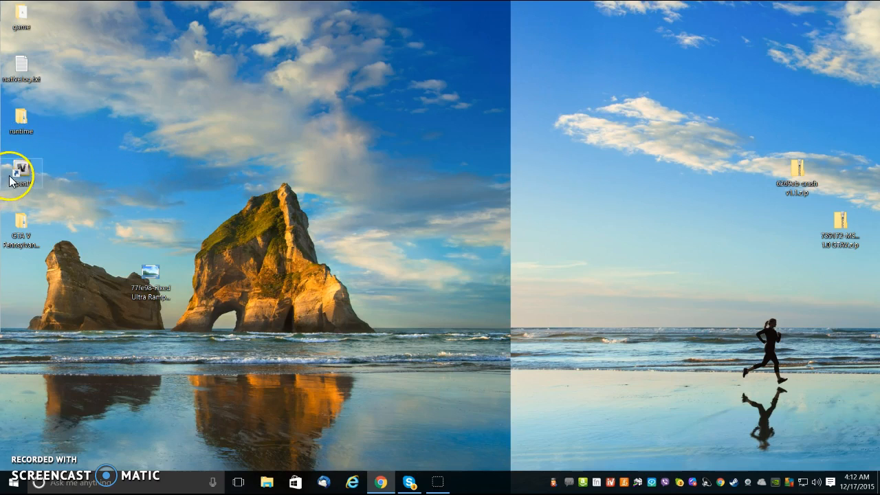
{"action": "mouse_move", "coordinate": [30, 176]}
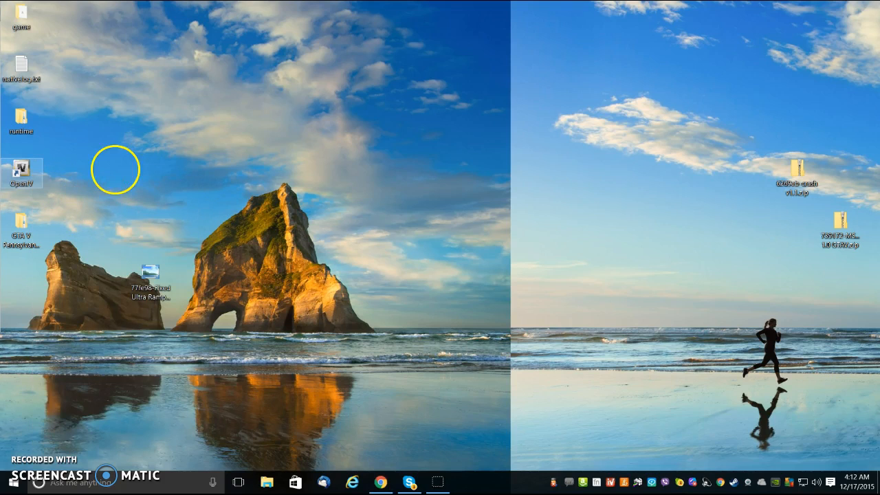
{"action": "mouse_move", "coordinate": [401, 140]}
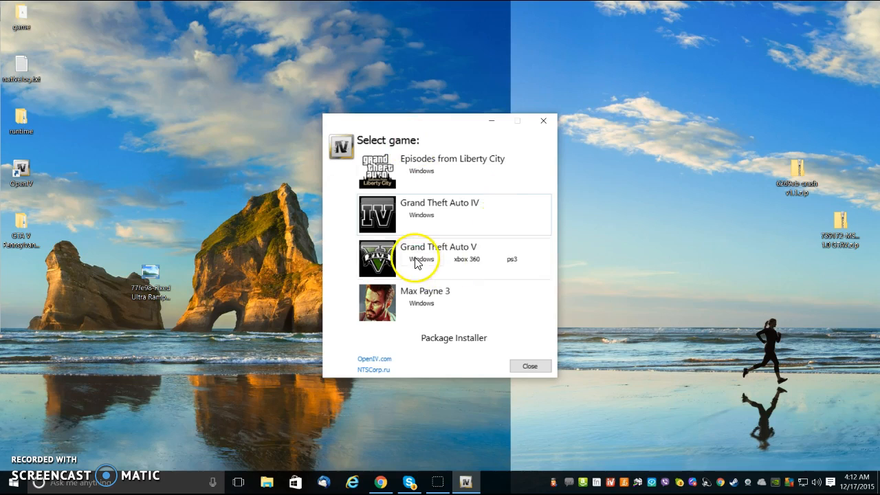
Step: Select Grand Theft Auto V for Windows to load its game folder
{"action": "left_click", "coordinate": [421, 259]}
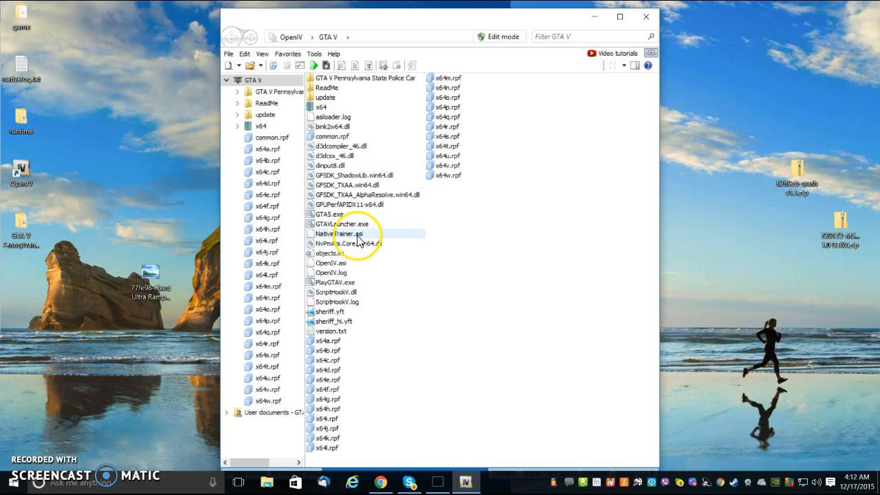
{"action": "mouse_move", "coordinate": [286, 217]}
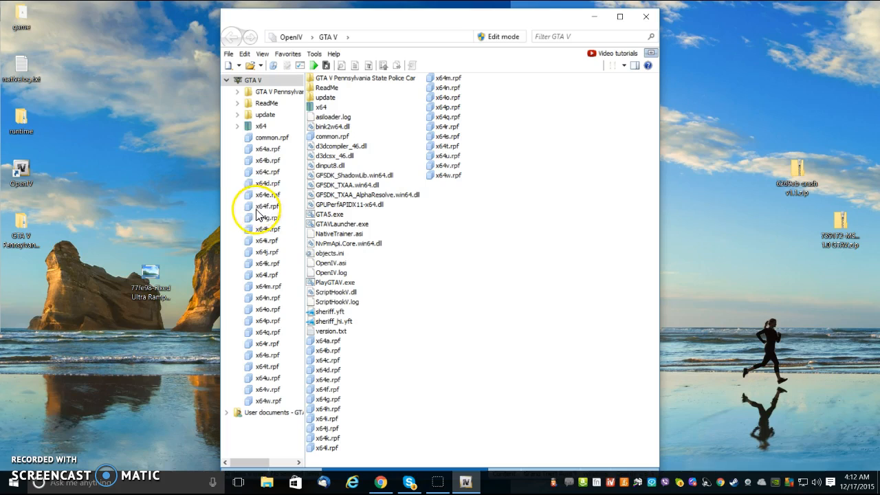
Step: Enter the x64e.rpf archive and enable edit mode, confirming the warning
{"action": "double_click", "coordinate": [267, 196]}
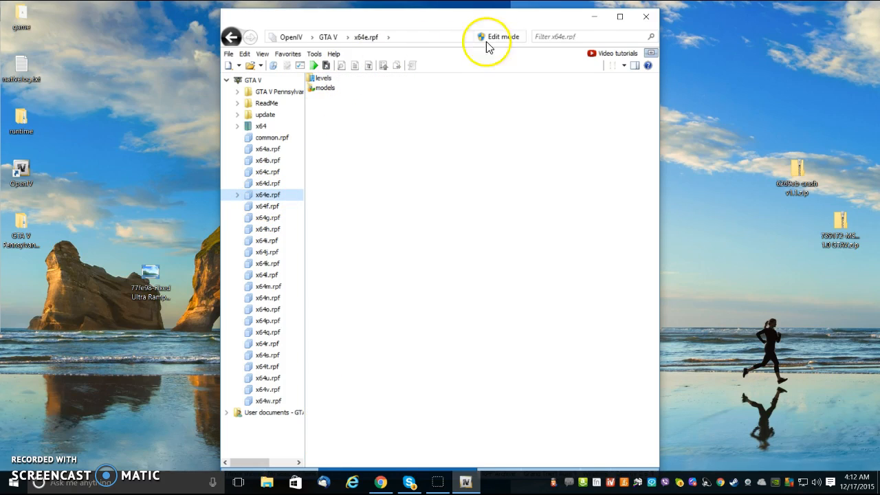
{"action": "left_click", "coordinate": [498, 36]}
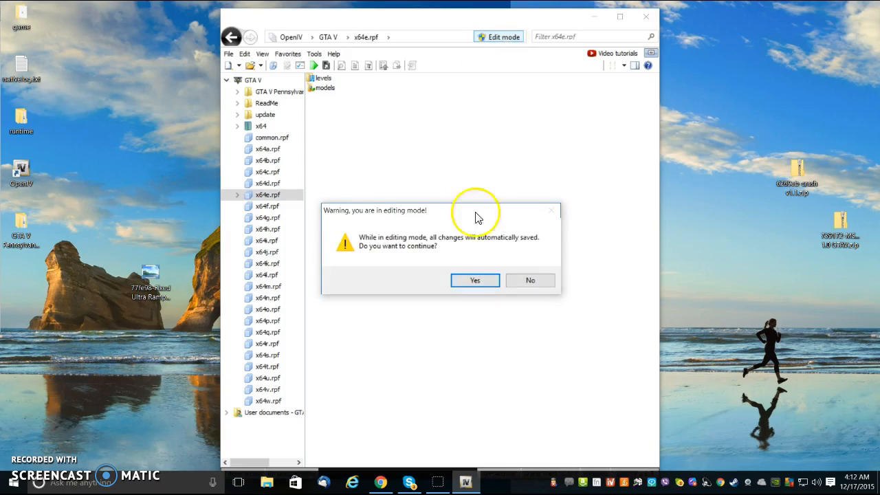
{"action": "left_click", "coordinate": [475, 280]}
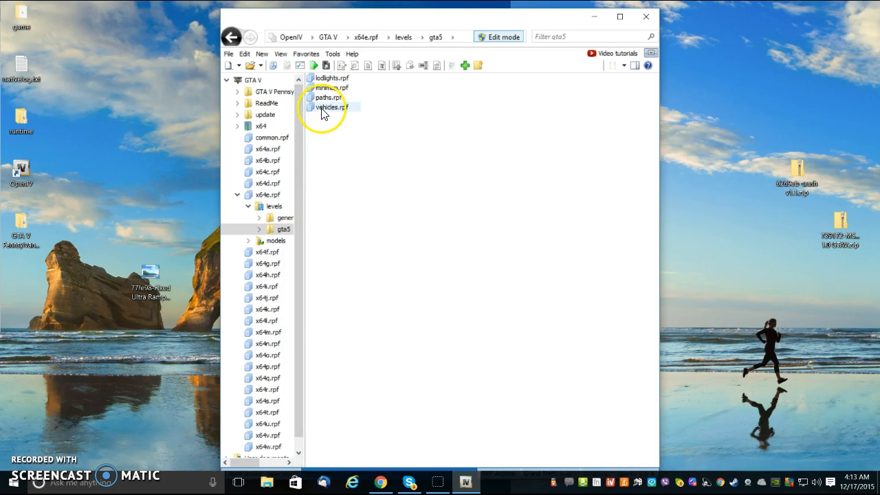
Step: Browse into vehicles.rpf and show the Pennsylvania State Police Car mod's Files folder in Explorer
{"action": "double_click", "coordinate": [333, 107]}
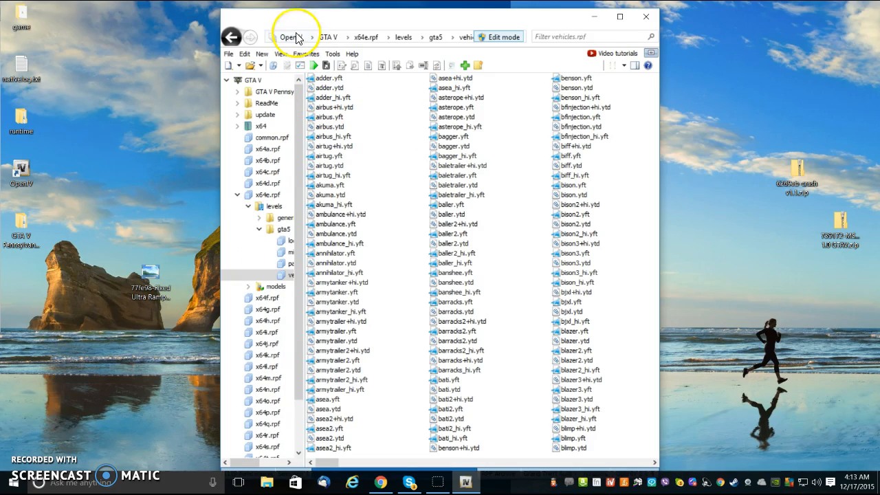
{"action": "mouse_move", "coordinate": [25, 241]}
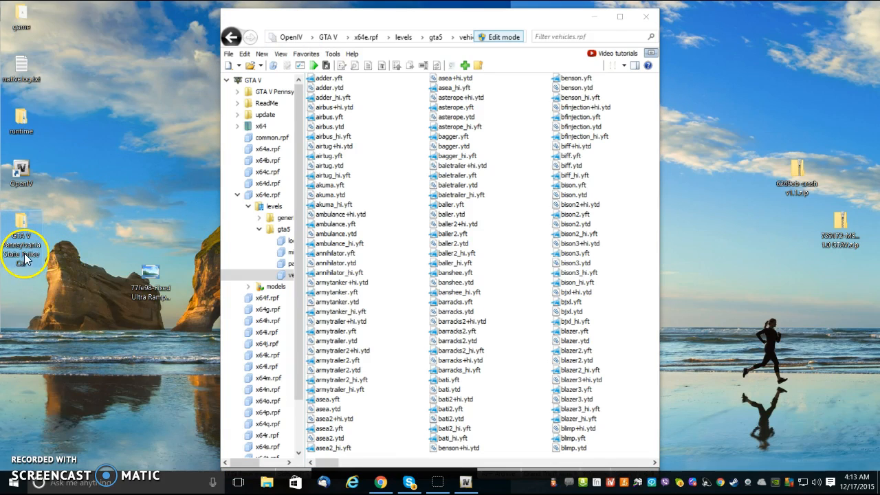
{"action": "double_click", "coordinate": [24, 245]}
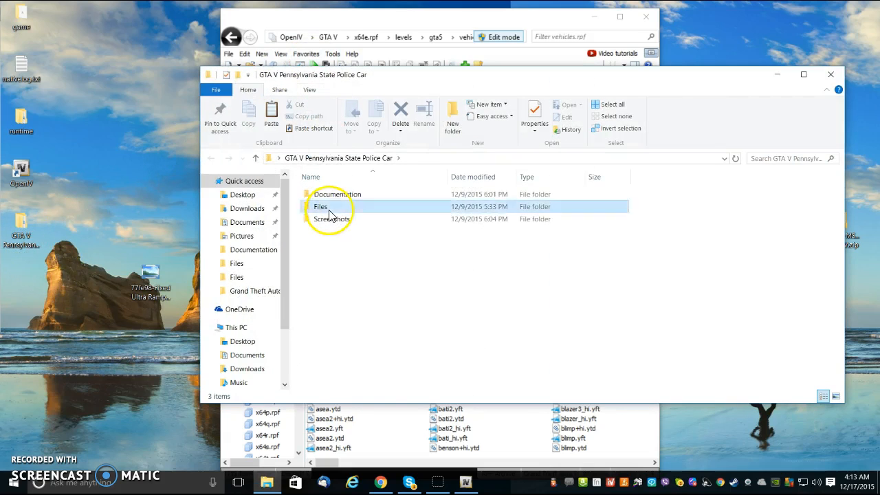
{"action": "double_click", "coordinate": [320, 206]}
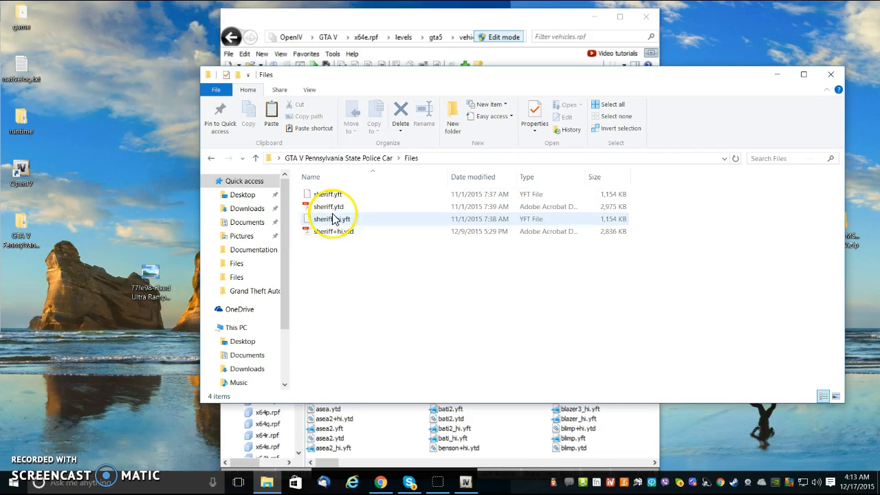